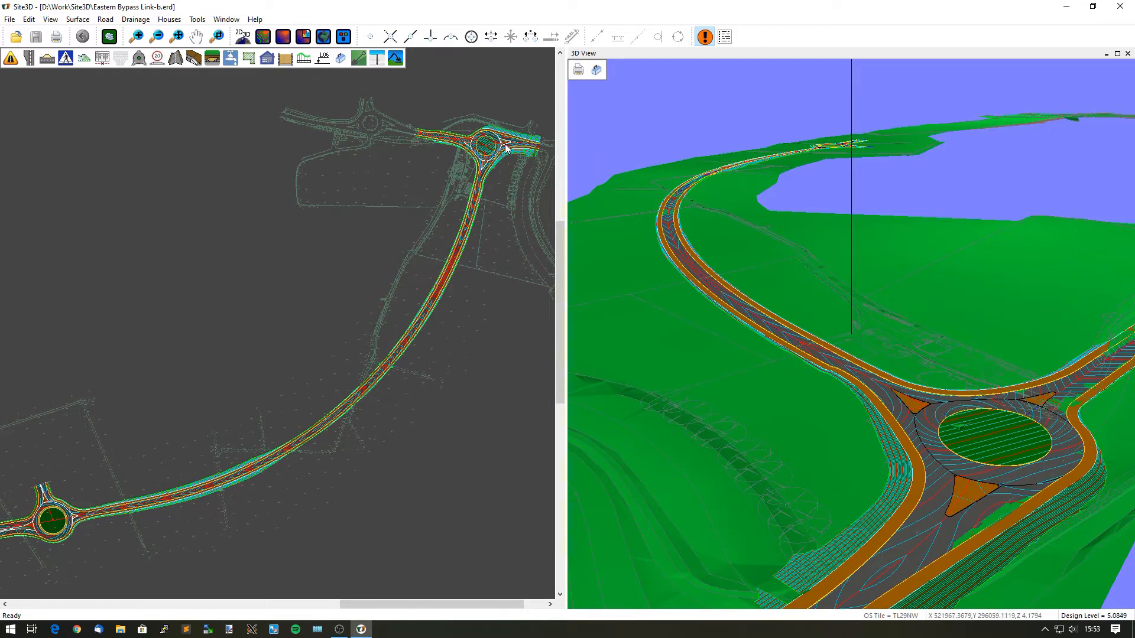
pyautogui.moveTo(521, 153)
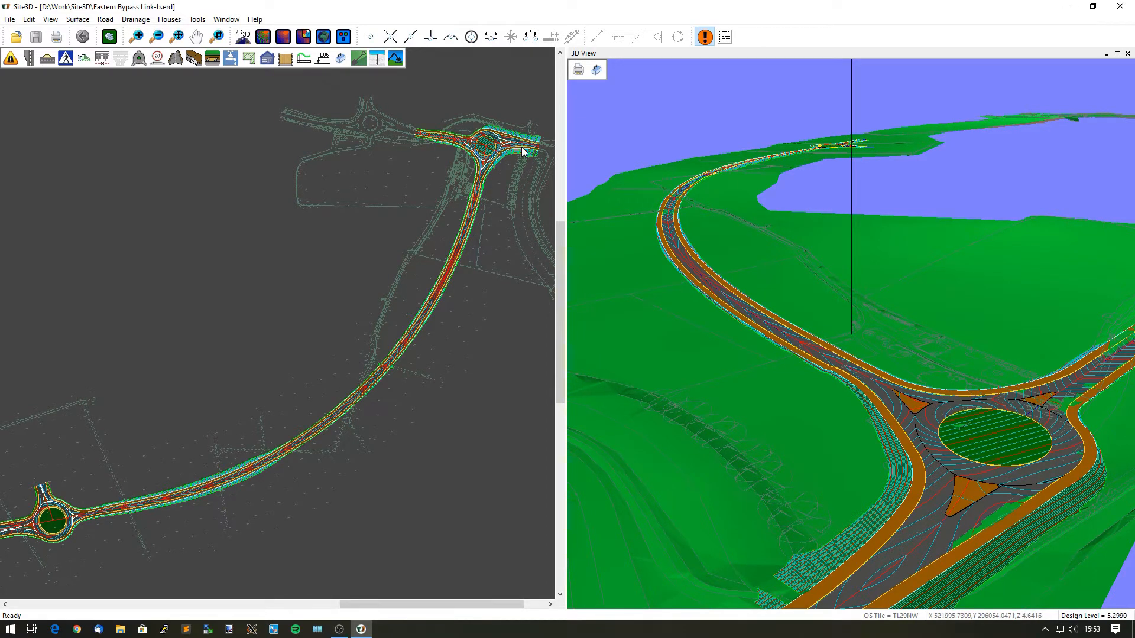
pyautogui.moveTo(478, 187)
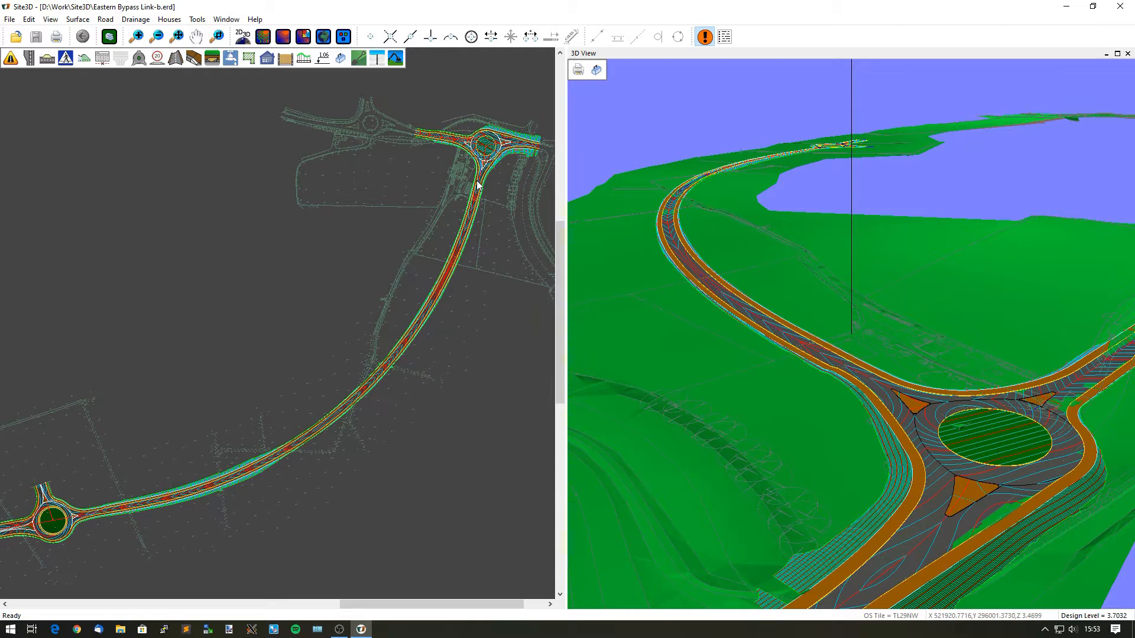
pyautogui.moveTo(477, 167)
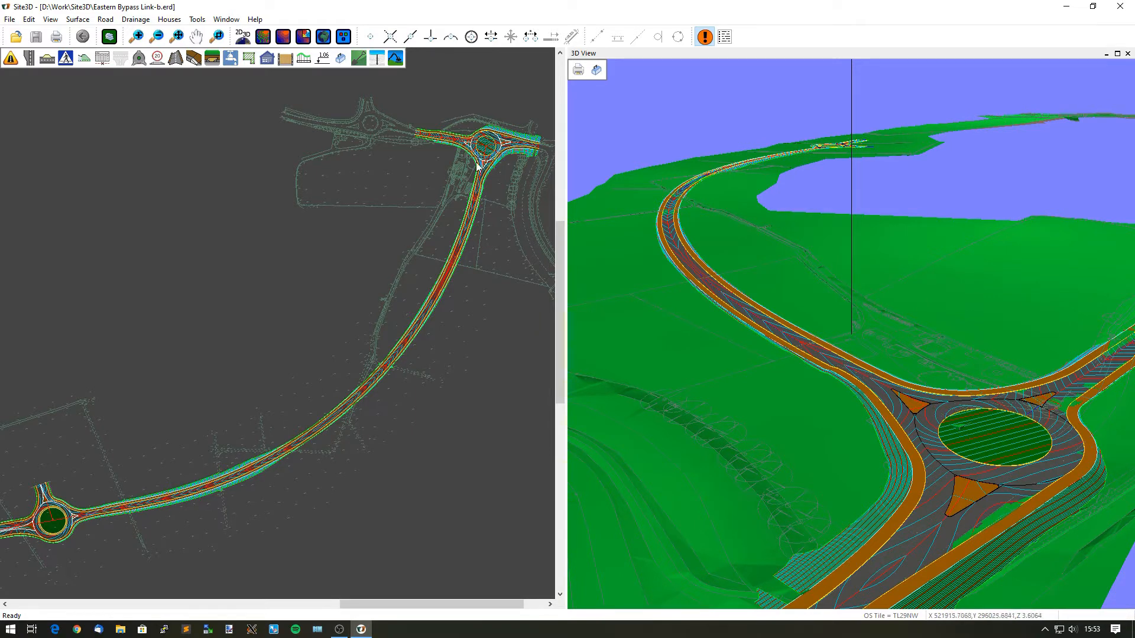
pyautogui.moveTo(105, 504)
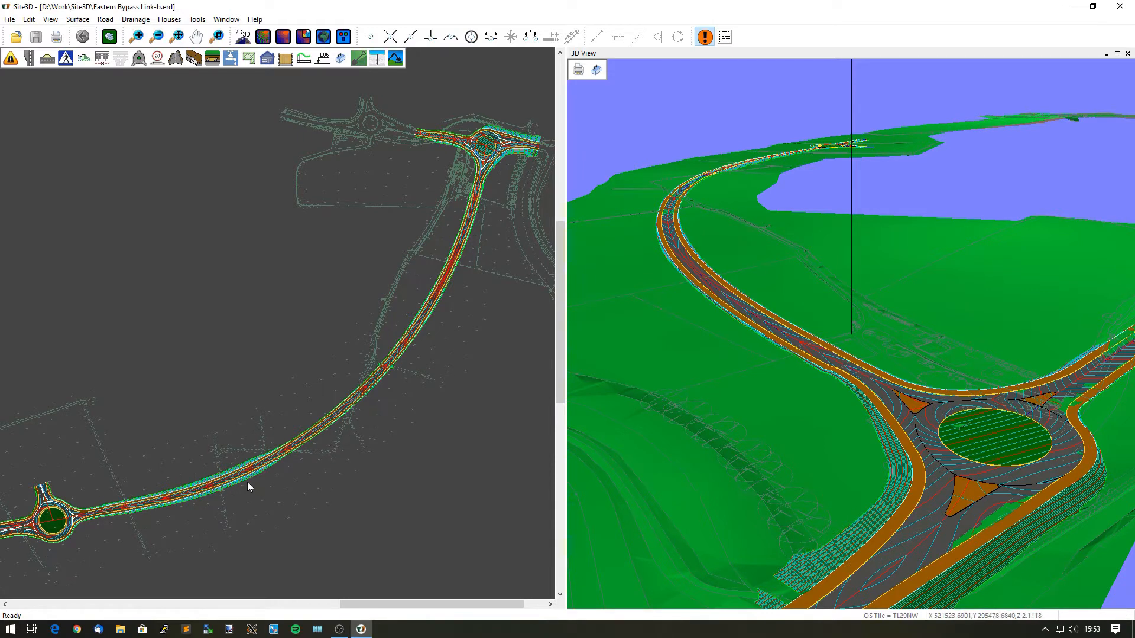
pyautogui.moveTo(293, 461)
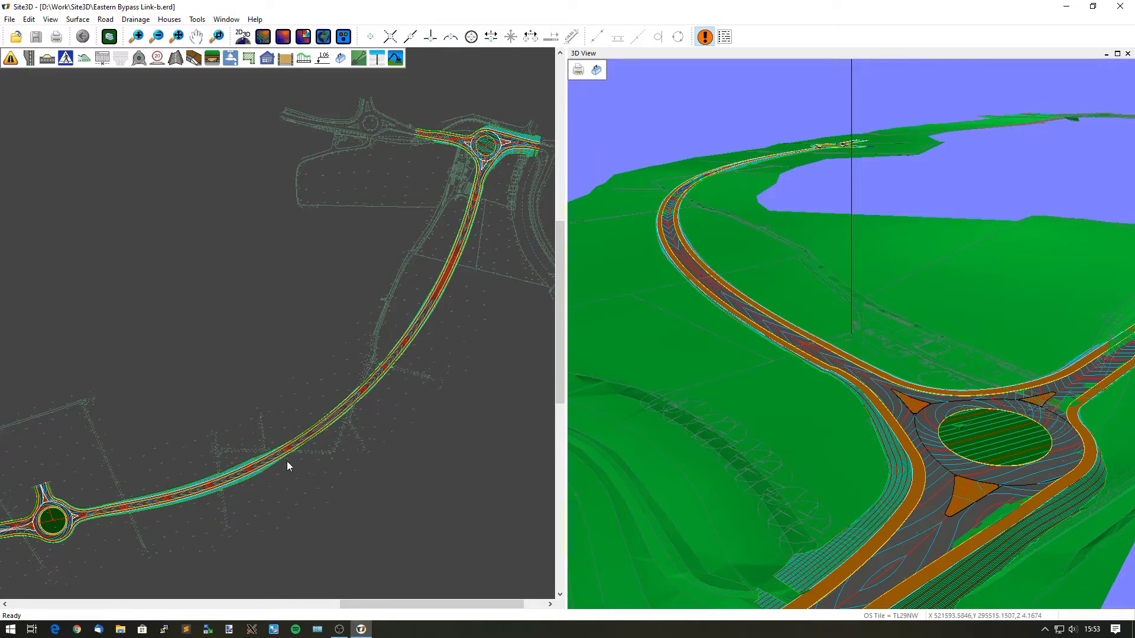
pyautogui.moveTo(355, 404)
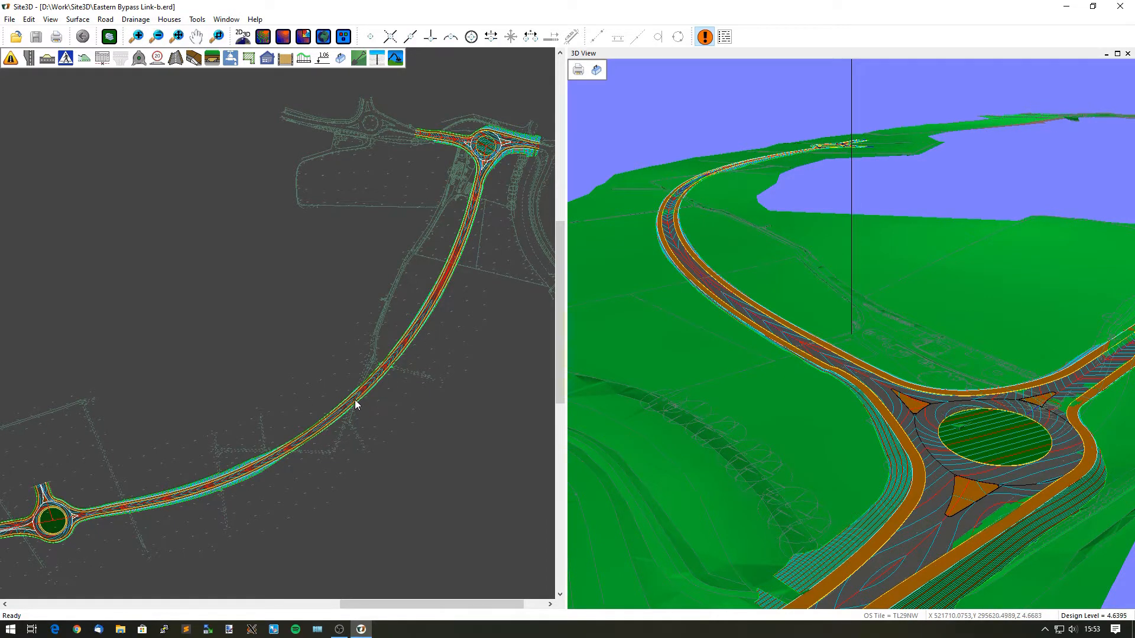
pyautogui.moveTo(295, 457)
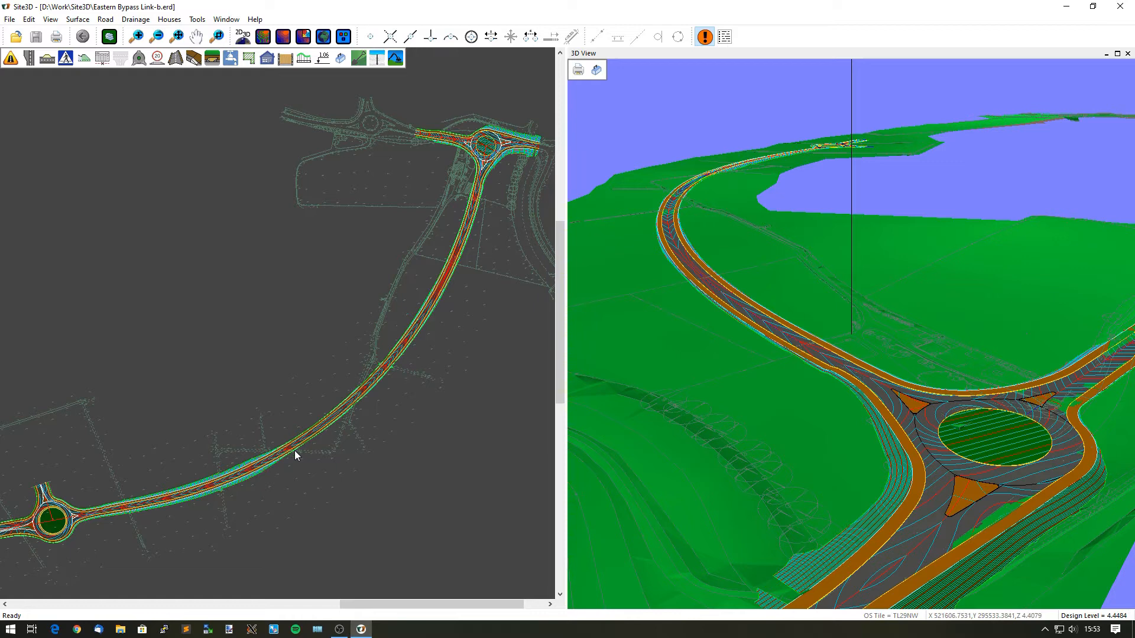
pyautogui.moveTo(240, 375)
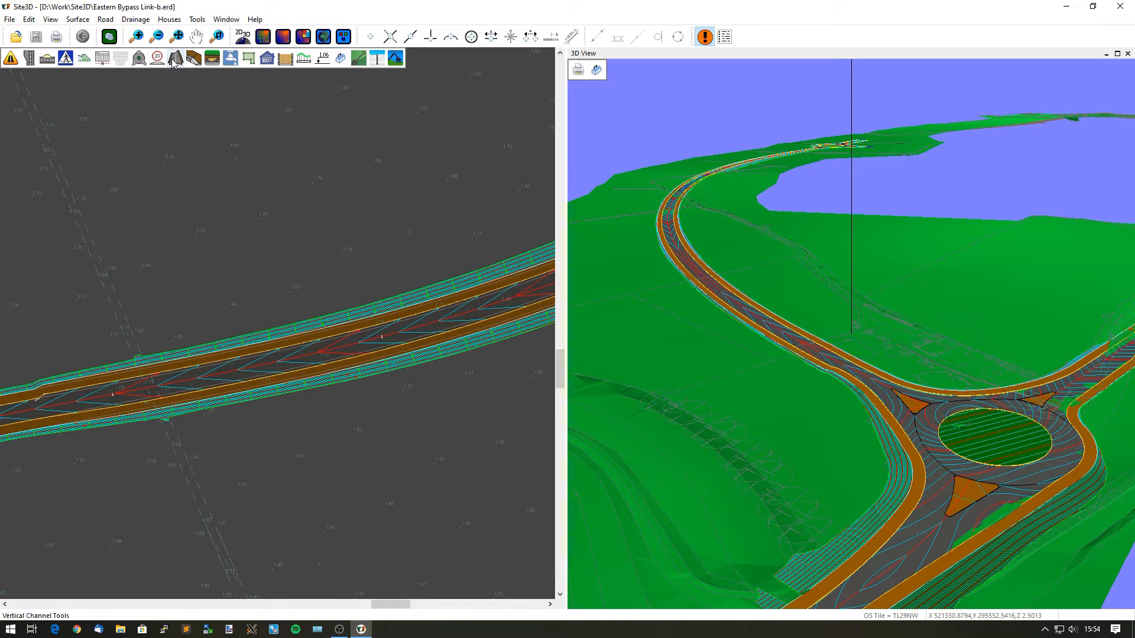
# Step: Bring up the Vertical Channel Tools sub-toolbar and zoom into the link road
pyautogui.click(173, 58)
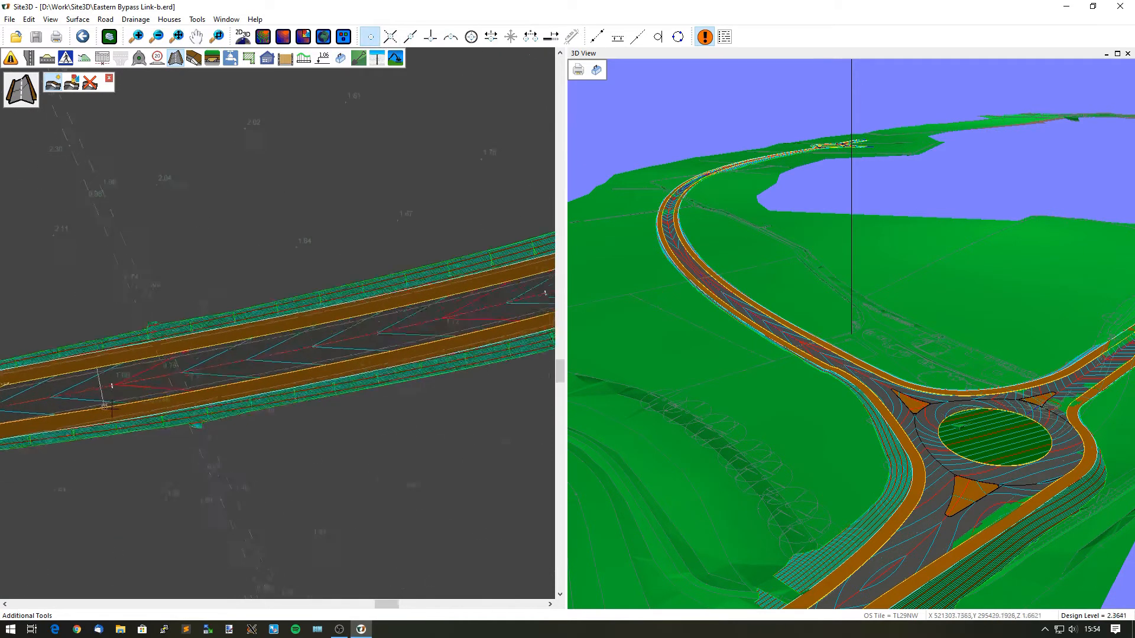
pyautogui.scroll(3)
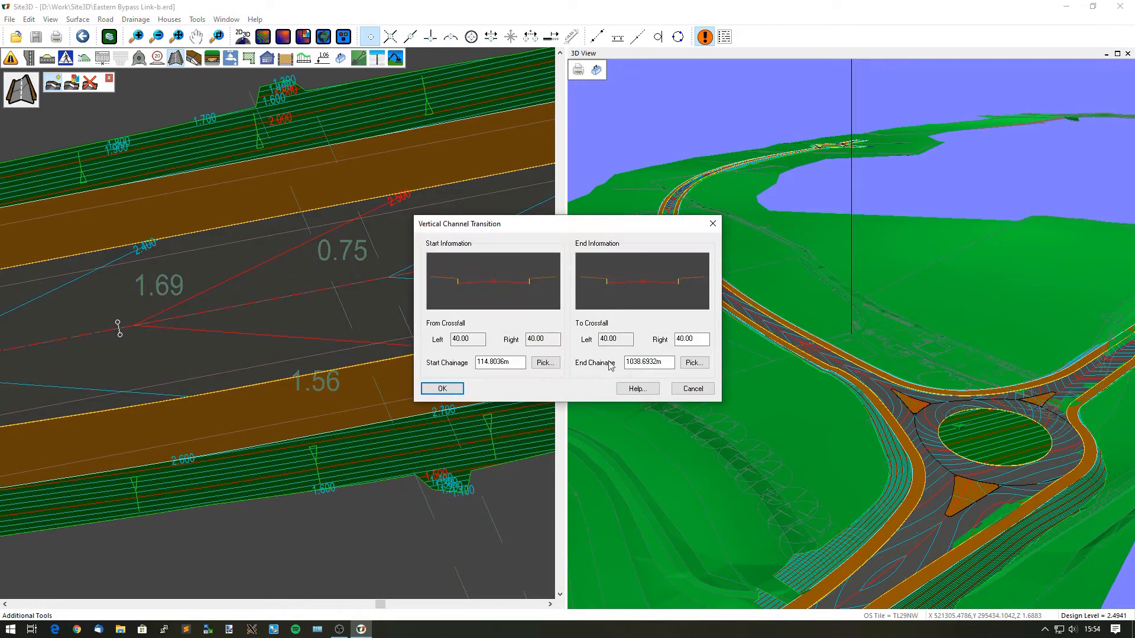
# Step: Pick the transition end at chainage 214.86 m with crossfalls 40 and confirm it
pyautogui.click(441, 388)
pyautogui.write('-40')
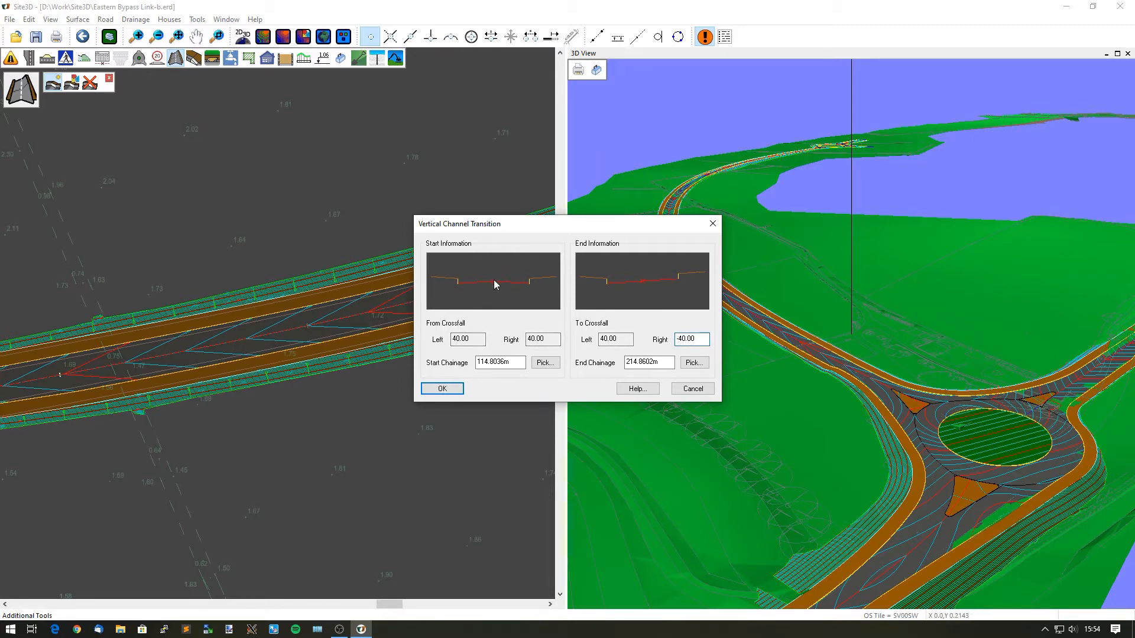
pyautogui.moveTo(607, 290)
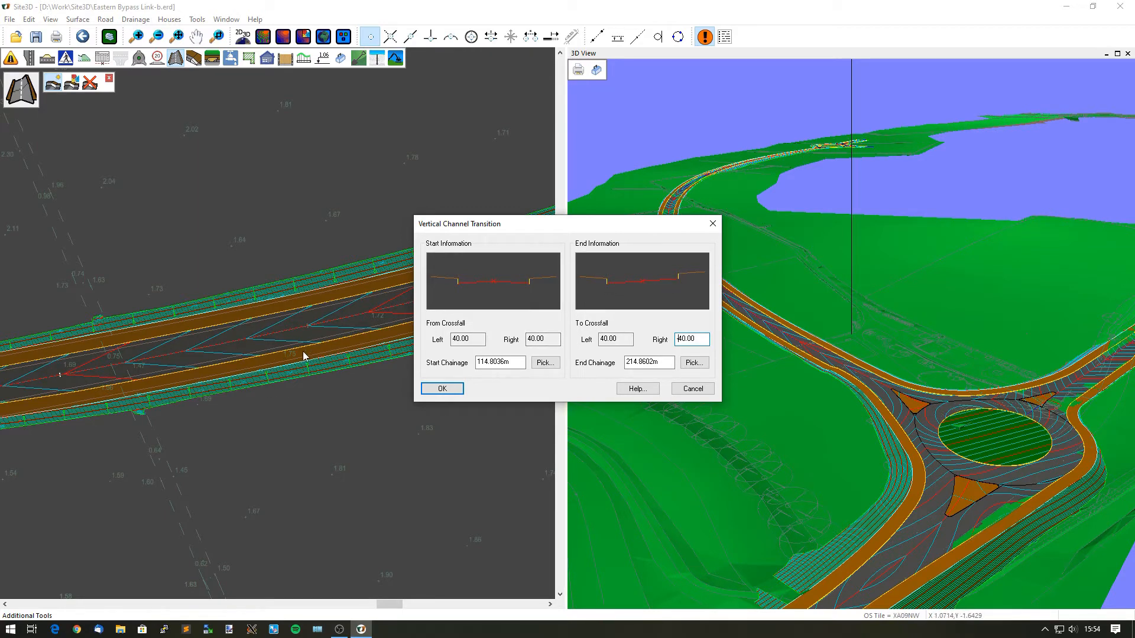
pyautogui.click(441, 389)
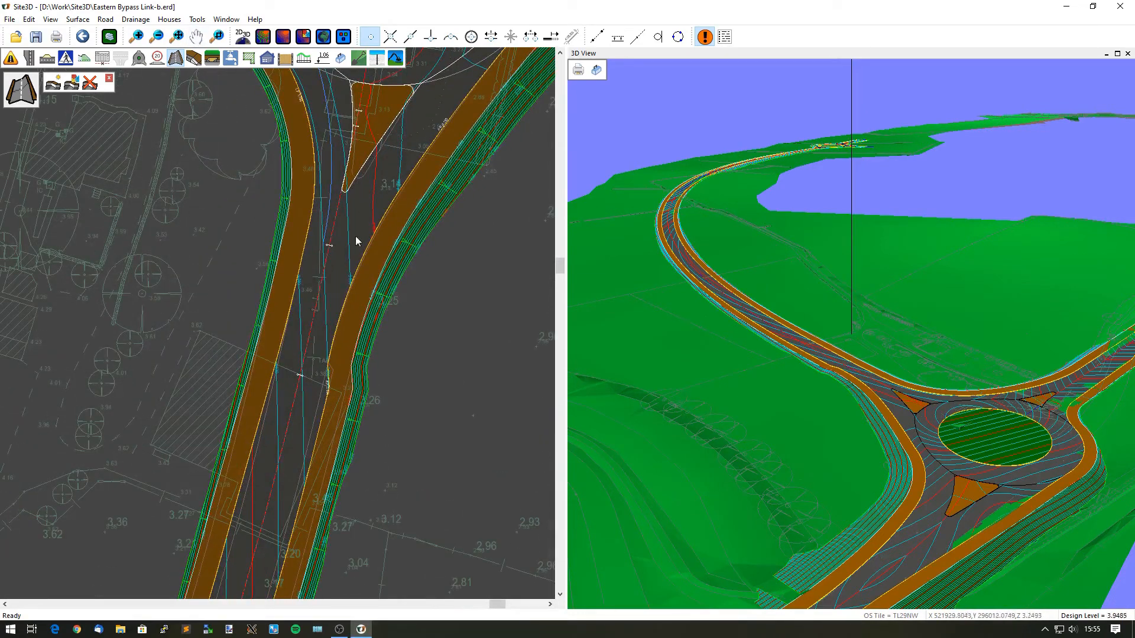
pyautogui.moveTo(324, 302)
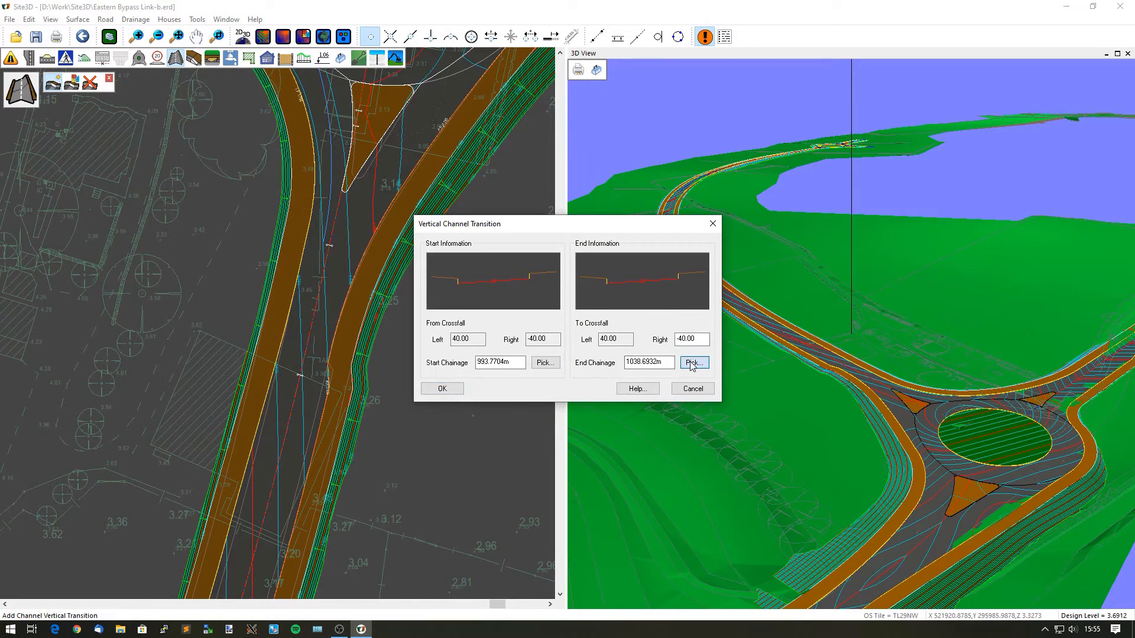
# Step: Pick the end at chainage 1013.77 m, right crossfall -40.00 to 40.00, and confirm
pyautogui.click(691, 362)
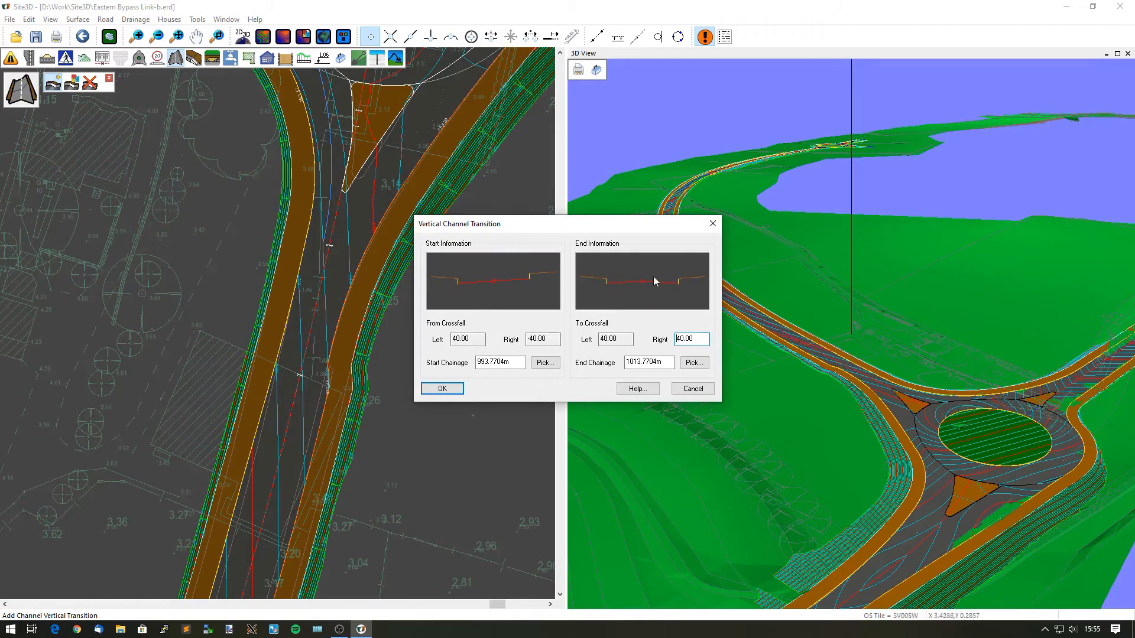
pyautogui.click(440, 389)
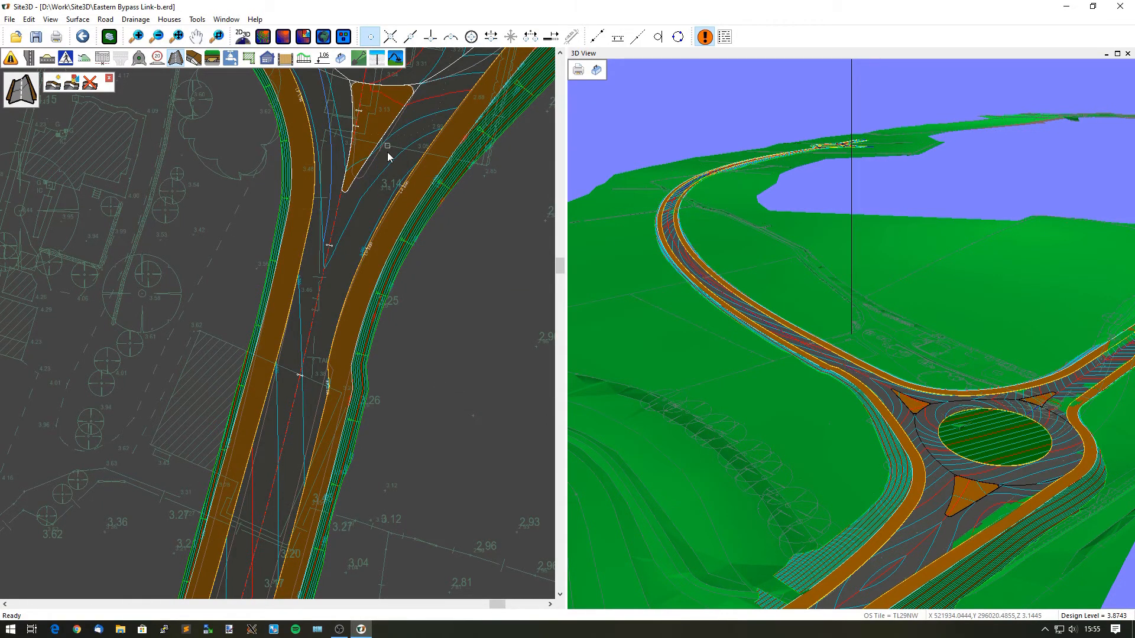
pyautogui.moveTo(862, 430)
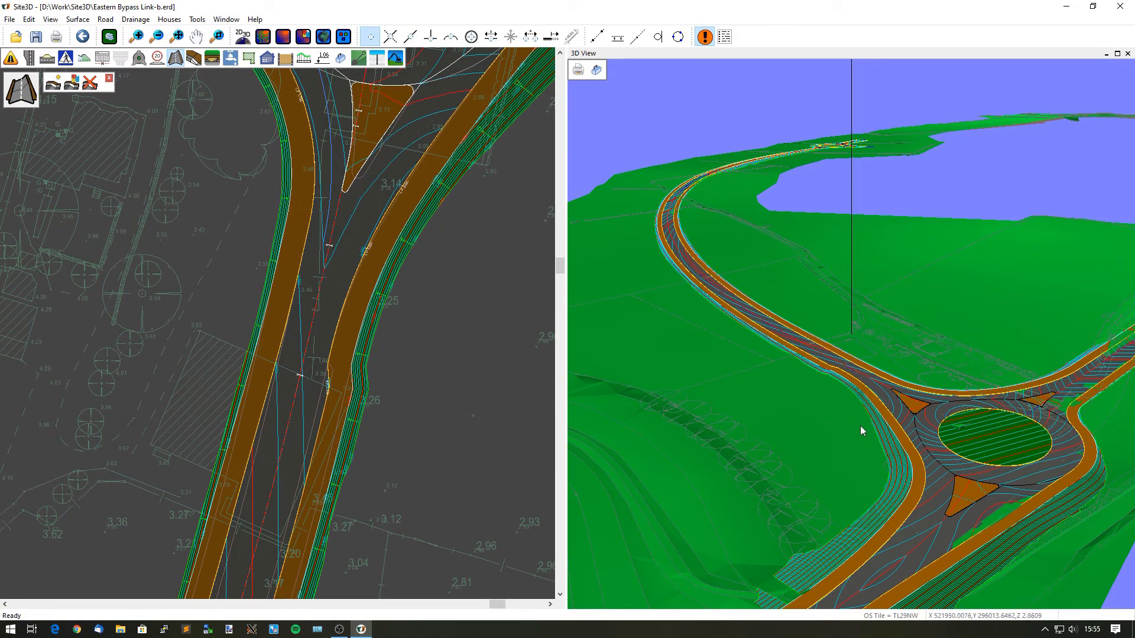
pyautogui.moveTo(953, 486)
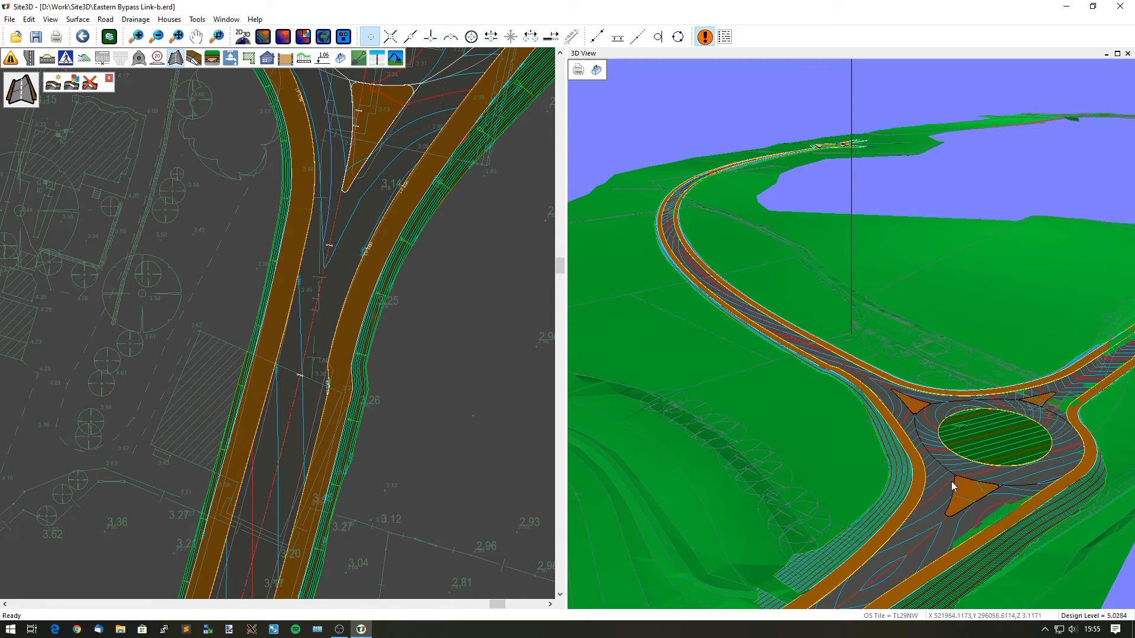
pyautogui.moveTo(340, 398)
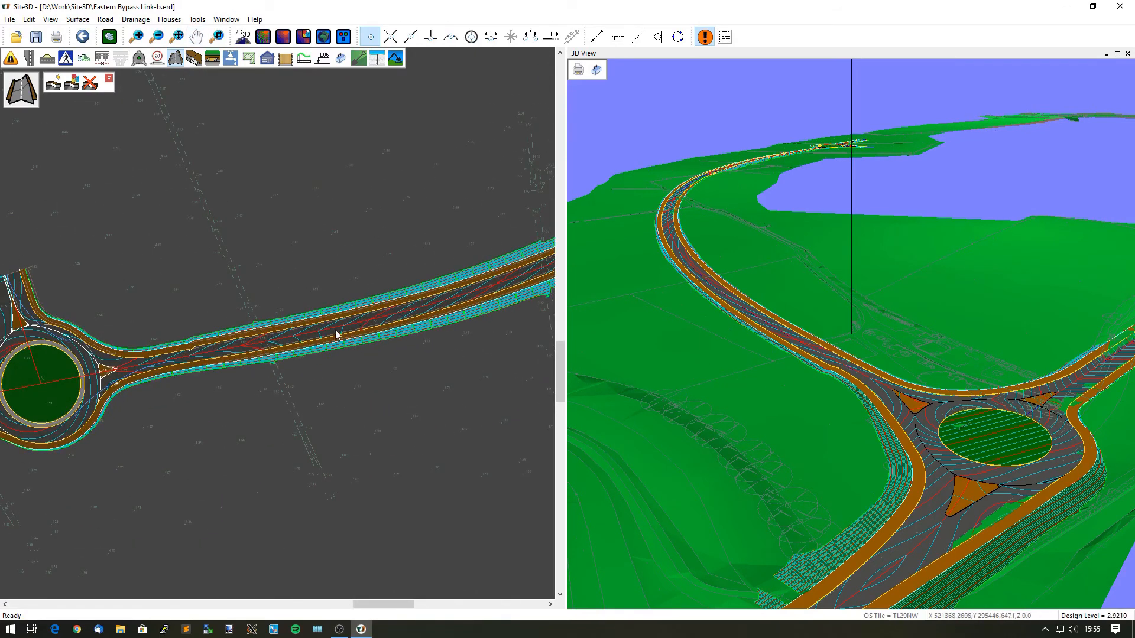
pyautogui.moveTo(82, 391)
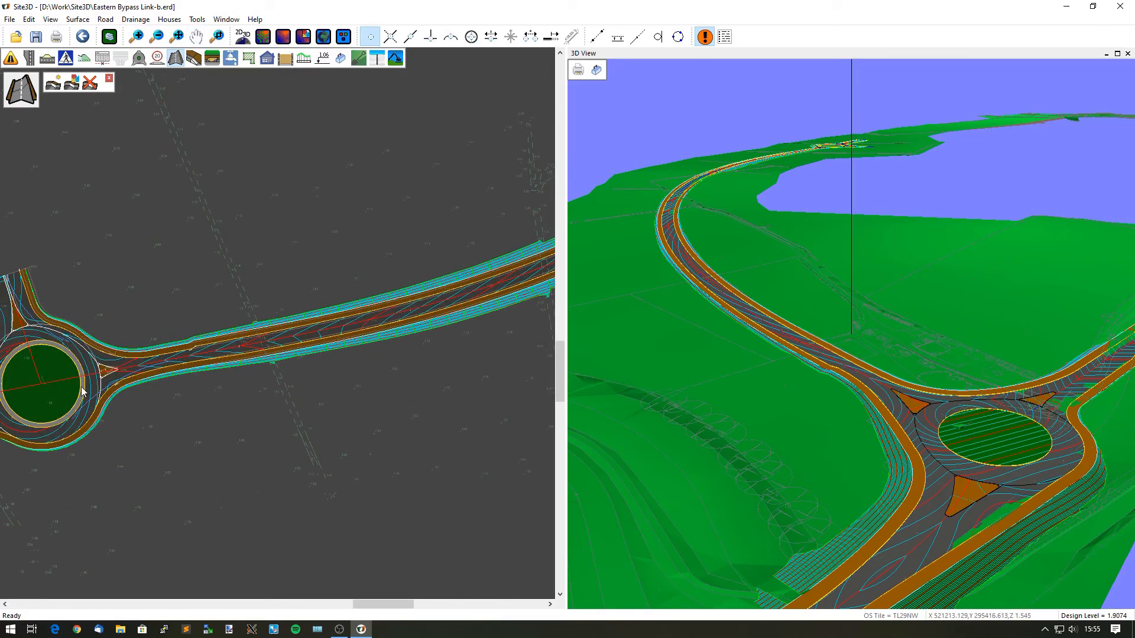